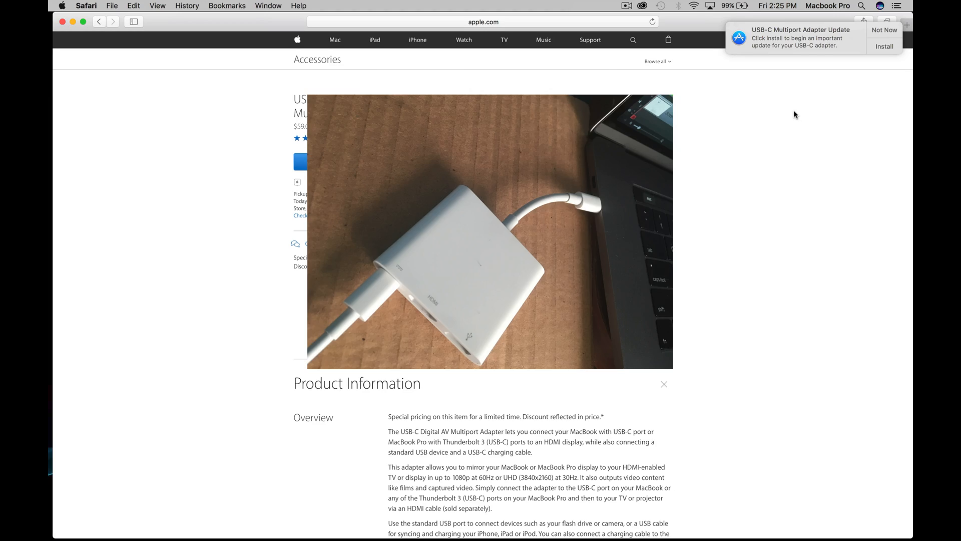
{"action": "mouse_move", "coordinate": [863, 77]}
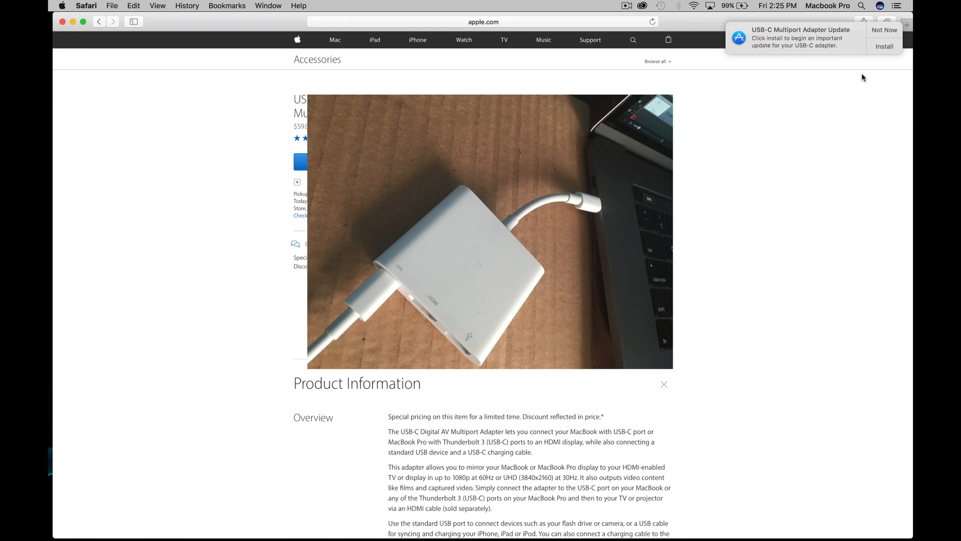
{"action": "mouse_move", "coordinate": [754, 3]}
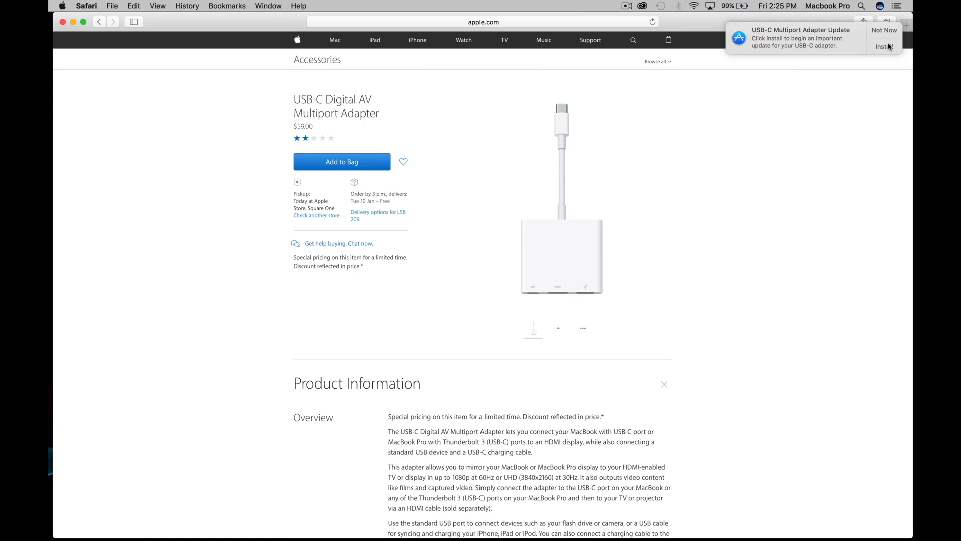
Launch the USB-C Multiport Adapter Update installer from the notification and continue past its introduction.
{"action": "left_click", "coordinate": [883, 46]}
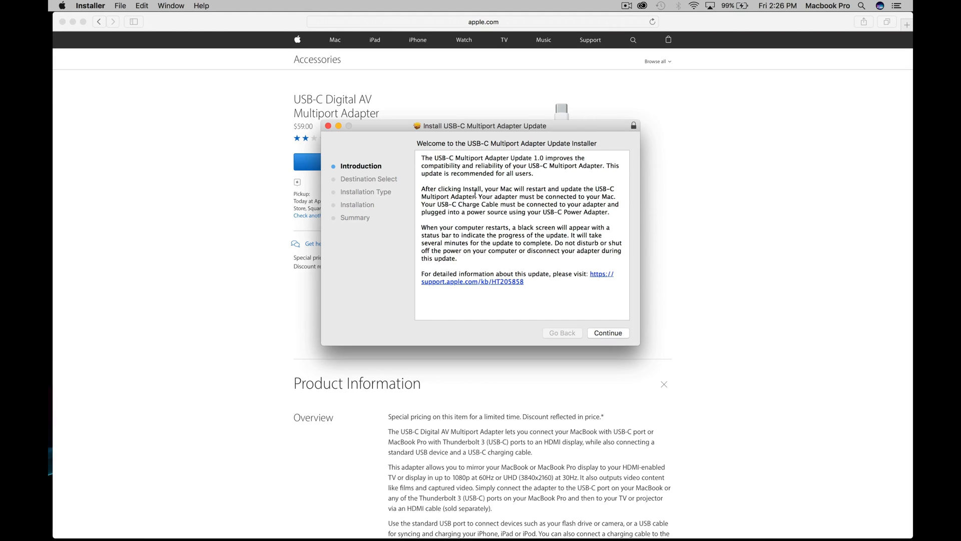
{"action": "mouse_move", "coordinate": [608, 332]}
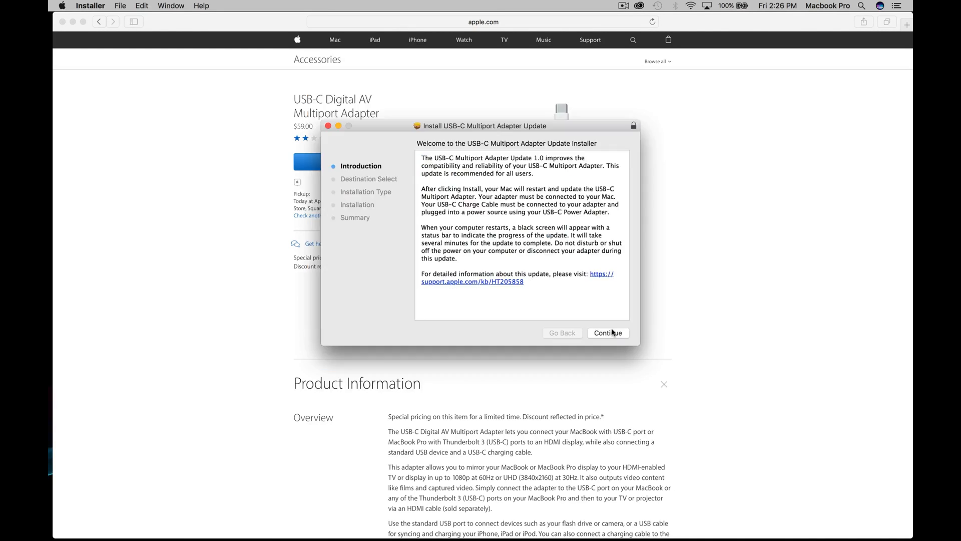
{"action": "left_click", "coordinate": [607, 333]}
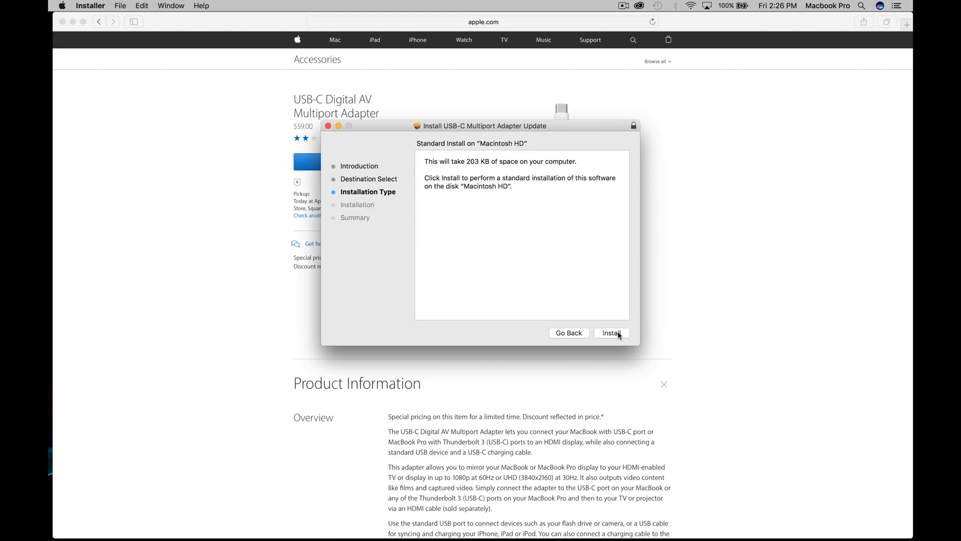
Run the standard 203 KB install of the adapter update on Macintosh HD.
{"action": "left_click", "coordinate": [611, 332]}
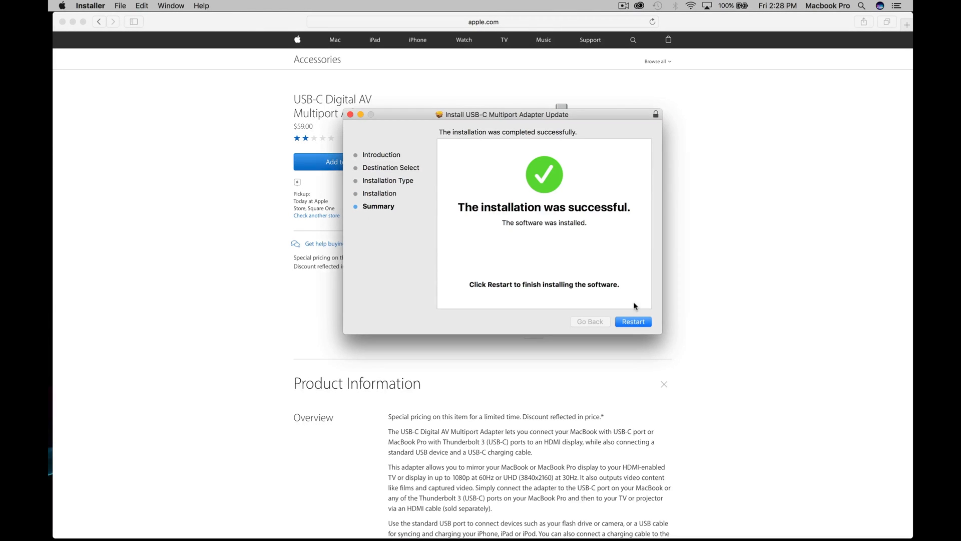
{"action": "mouse_move", "coordinate": [635, 338]}
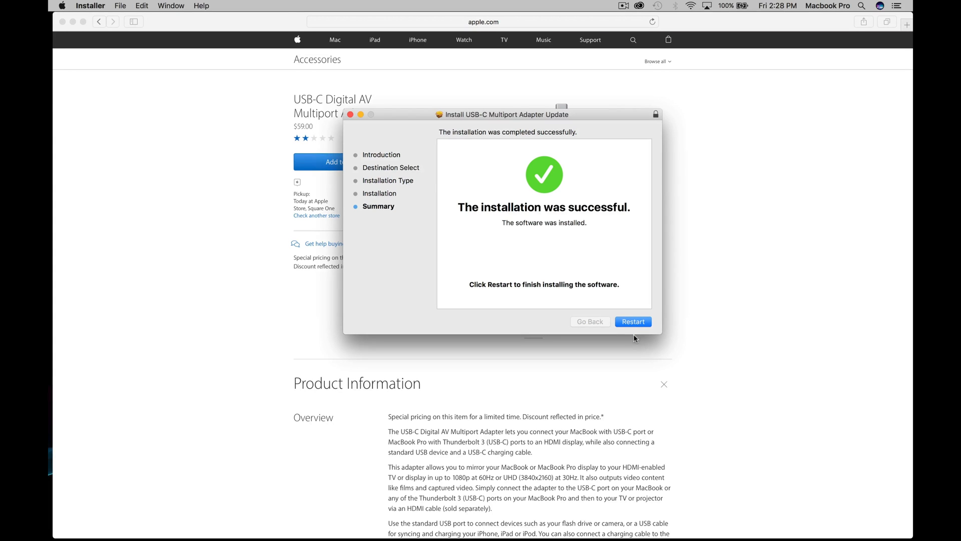
{"action": "mouse_move", "coordinate": [606, 338]}
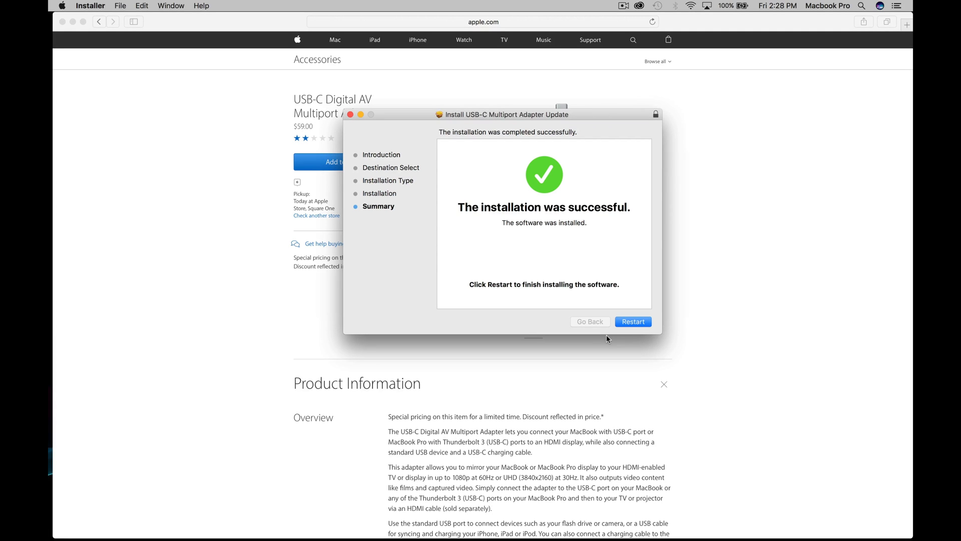
{"action": "mouse_move", "coordinate": [603, 318]}
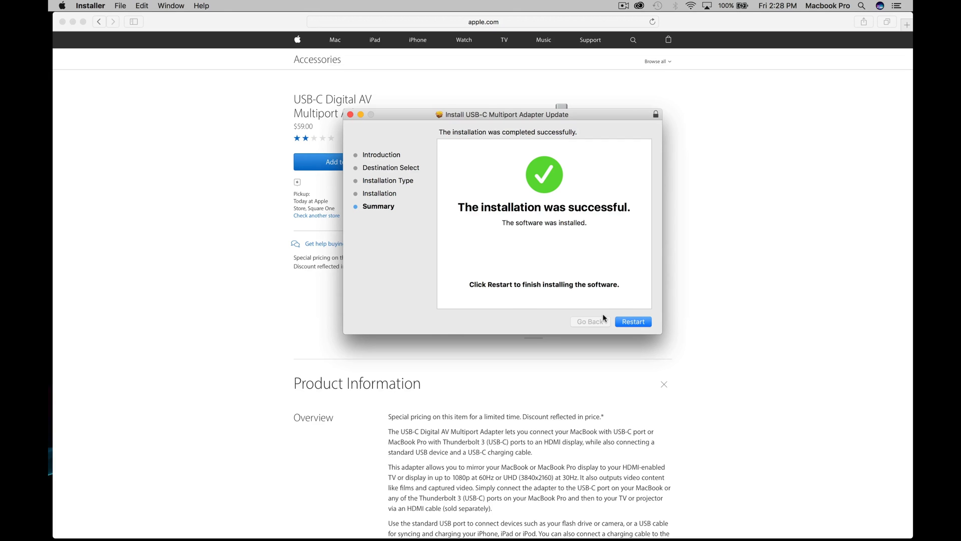
Restart the Mac from the installer and return to Safari's USB-C Digital AV Multiport Adapter page.
{"action": "left_click", "coordinate": [632, 321]}
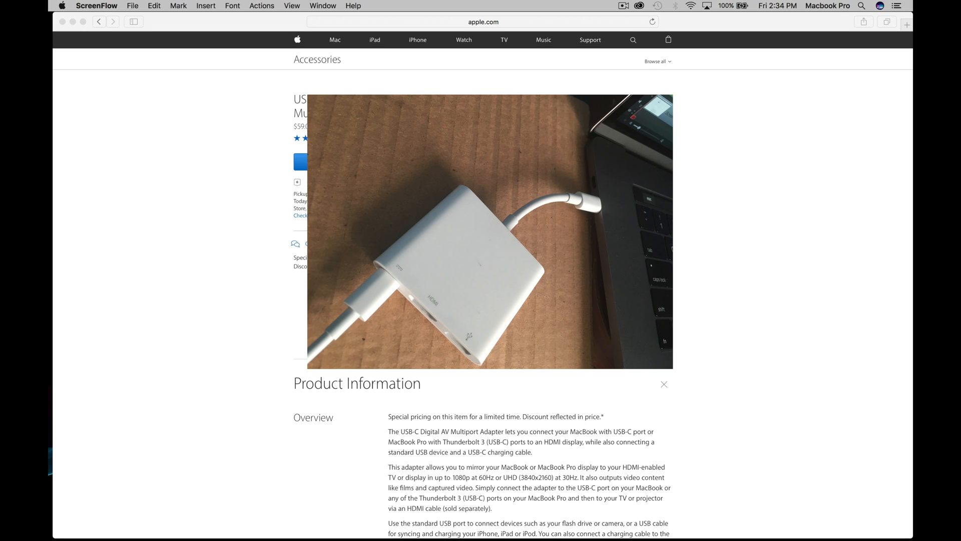
{"action": "left_click", "coordinate": [663, 385]}
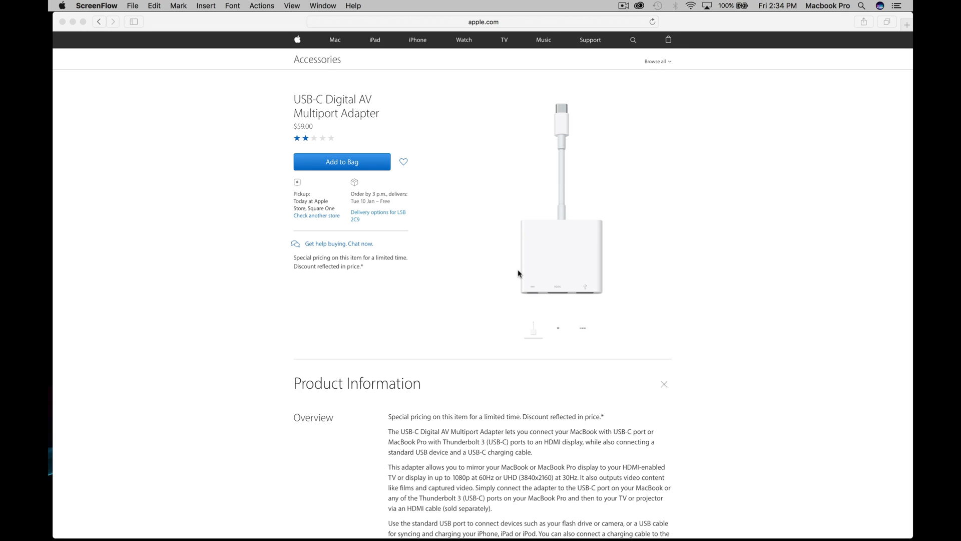